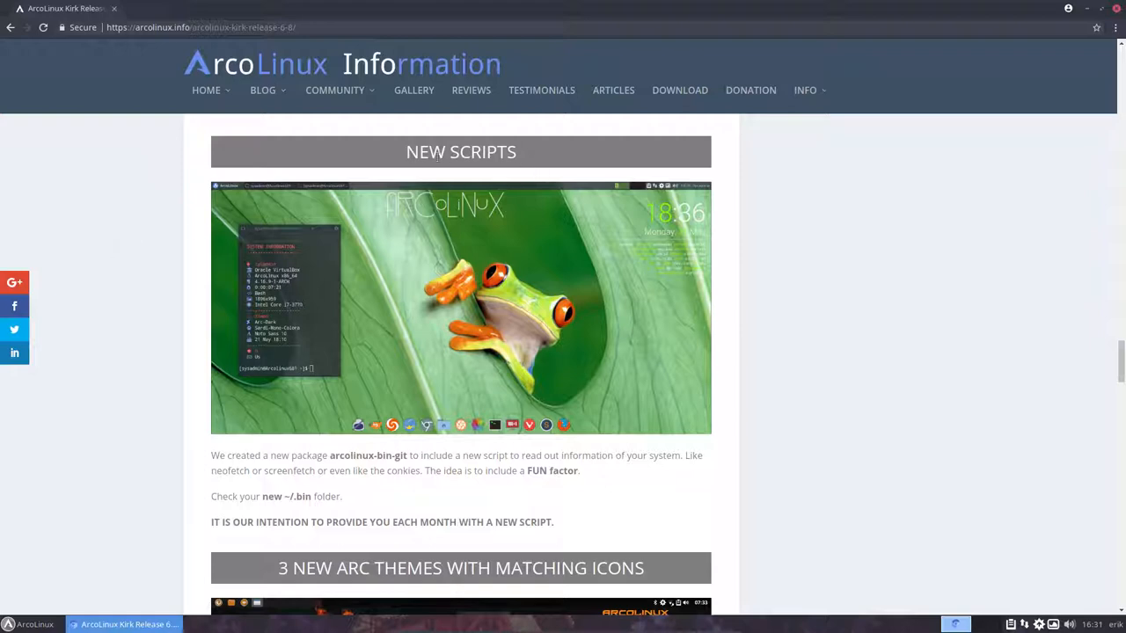
pyautogui.moveTo(360, 464)
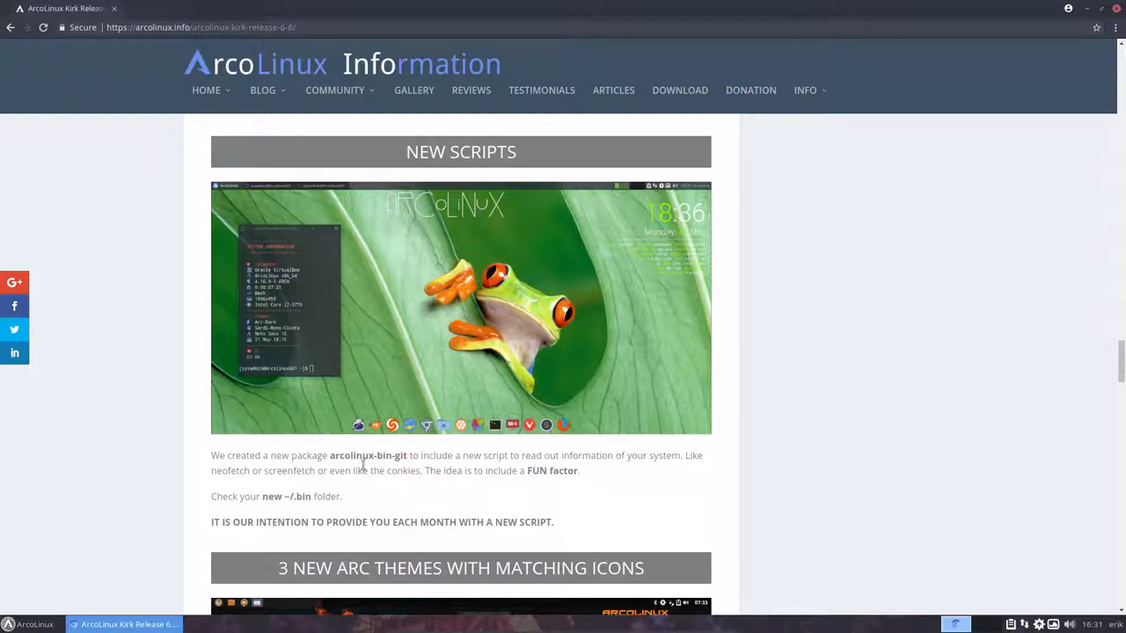
# Step: Verify arcolinux-bin-git 6.8-4 is installed from arcolinux_repo, then close Package Manager
pyautogui.doubleClick(367, 455)
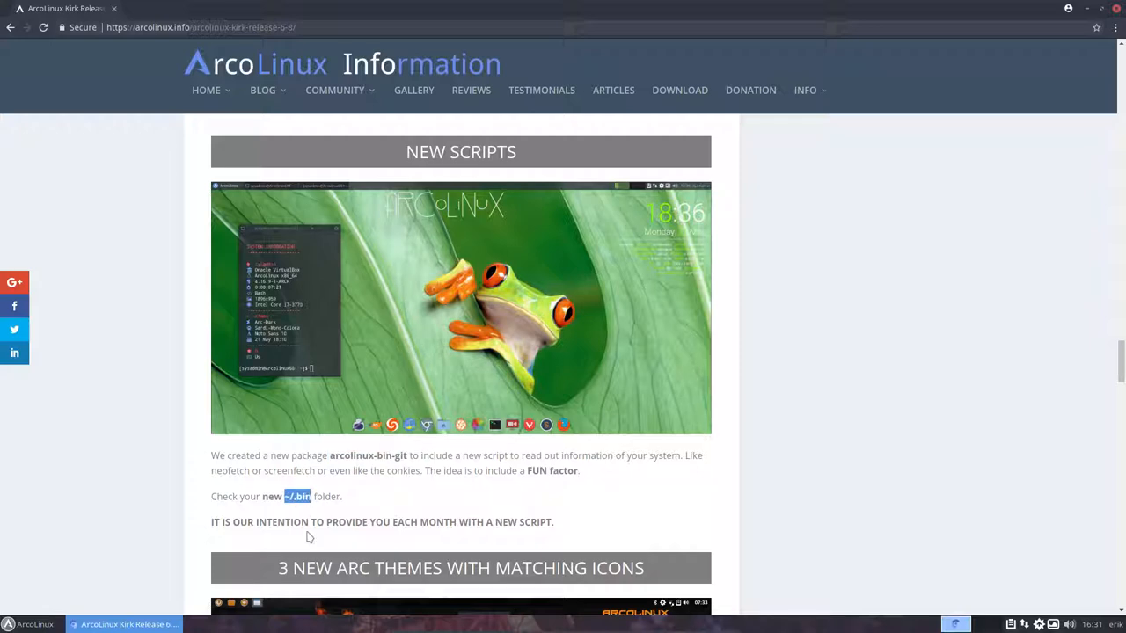
pyautogui.moveTo(356, 525)
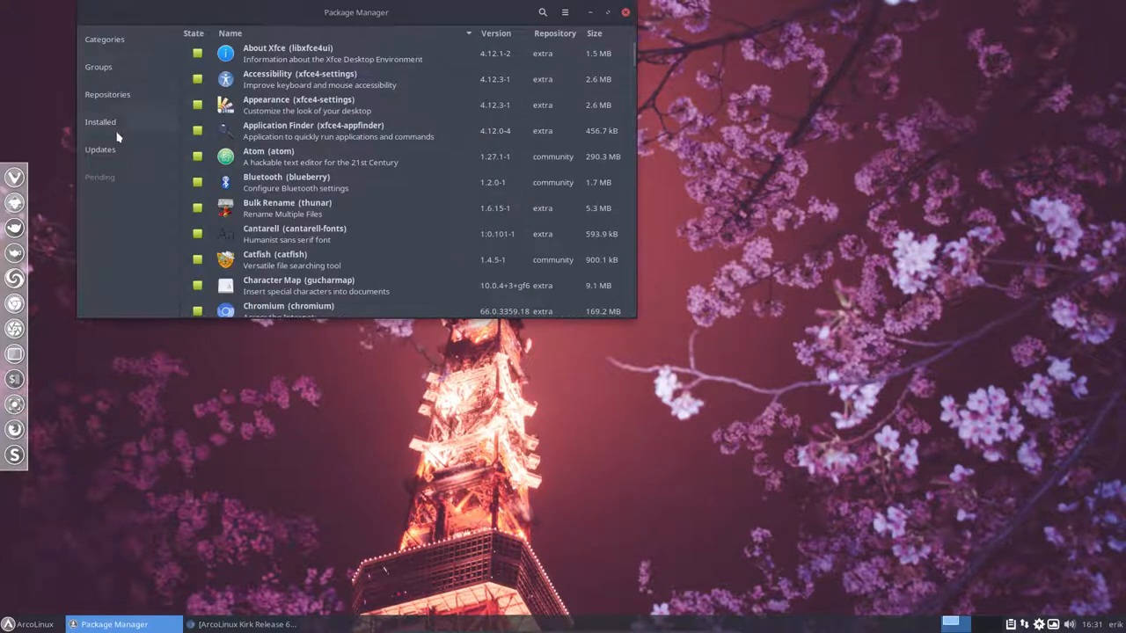
pyautogui.click(100, 149)
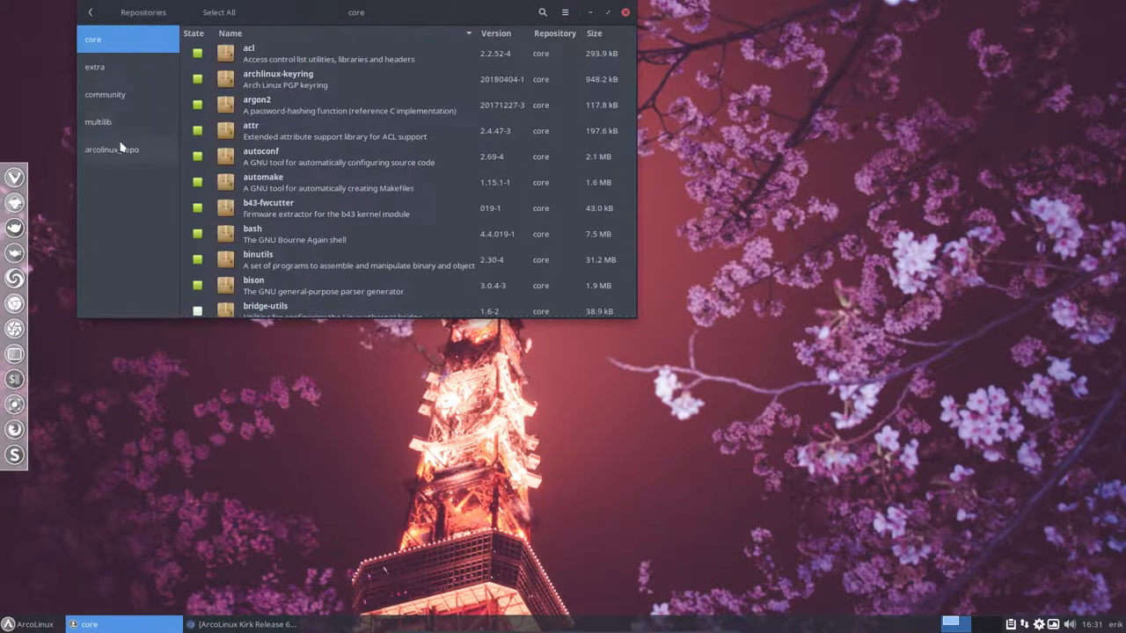
pyautogui.click(112, 148)
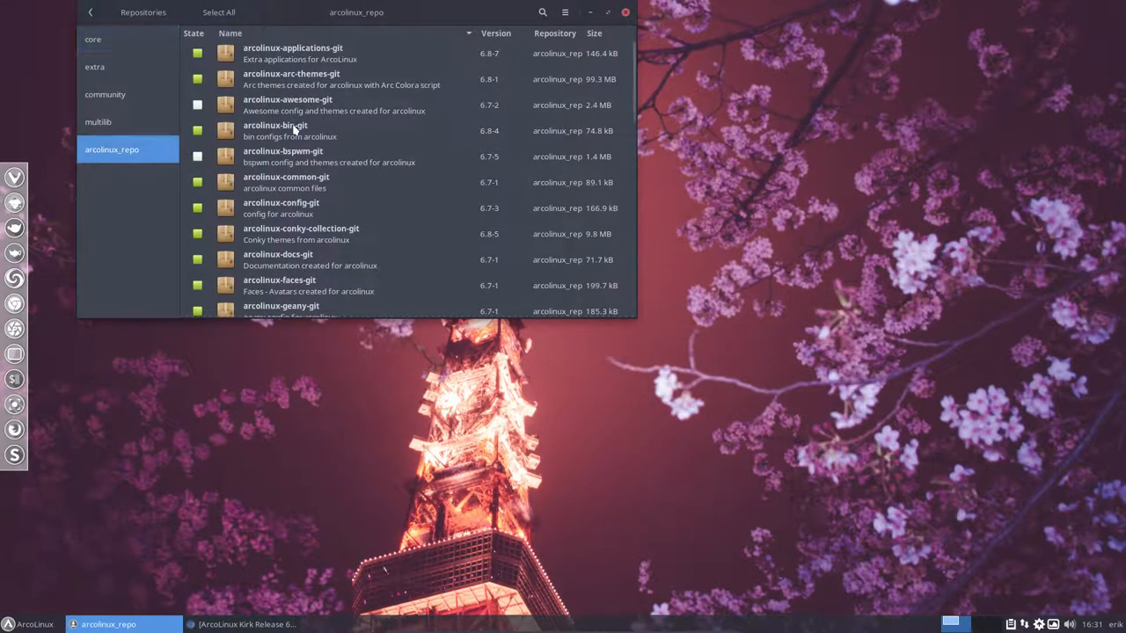
pyautogui.click(308, 131)
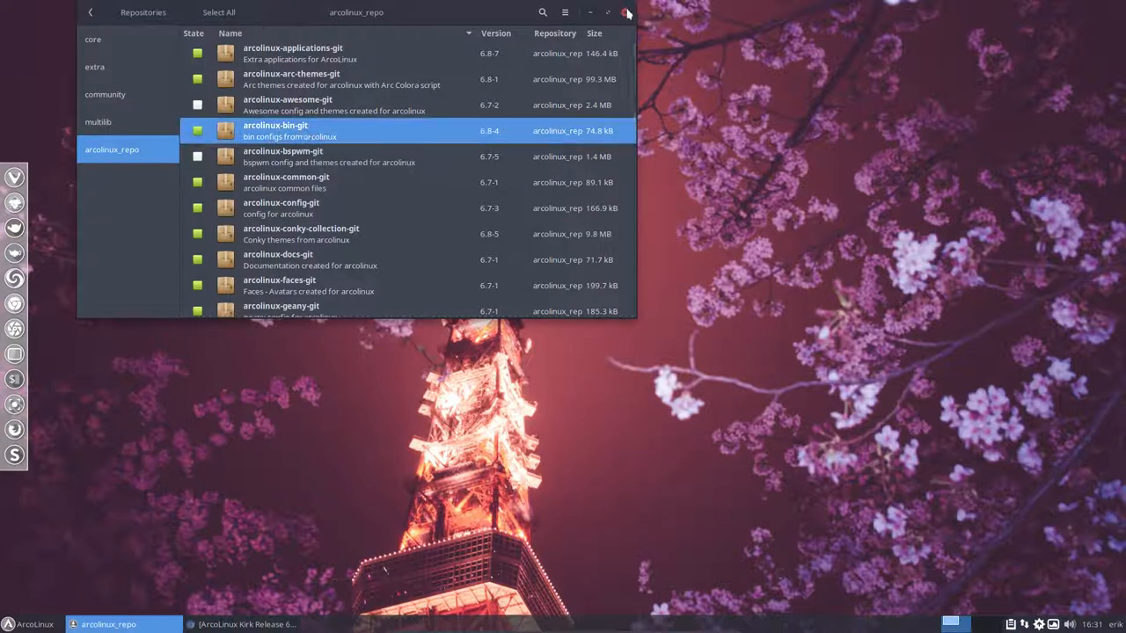
pyautogui.click(626, 12)
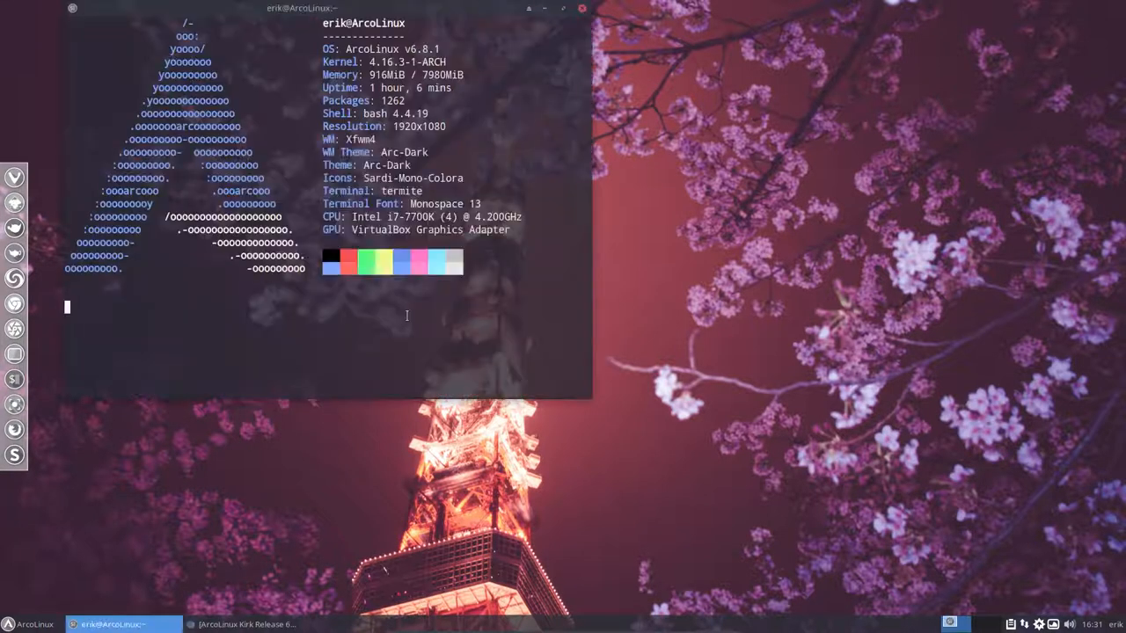
# Step: Reinstall wmctrl 1.07-4 via pacman, shift the terminal right, and browse ~/.bin in File Manager
pyautogui.write('sudo pacman -S wmctrl')
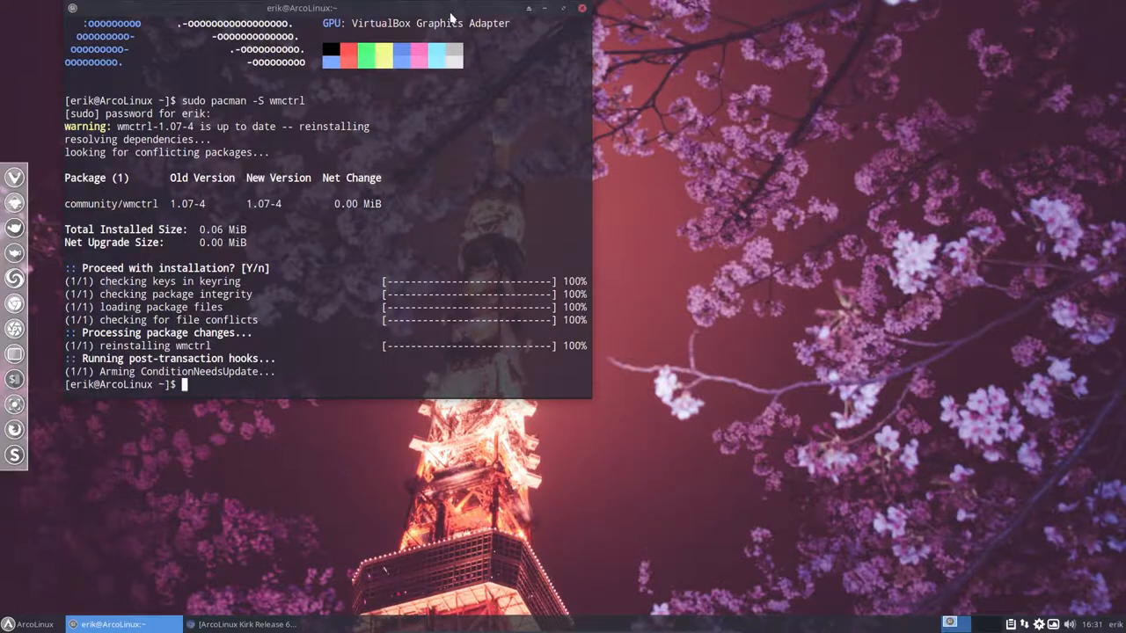
pyautogui.moveTo(301, 8); pyautogui.dragTo(708, 122)
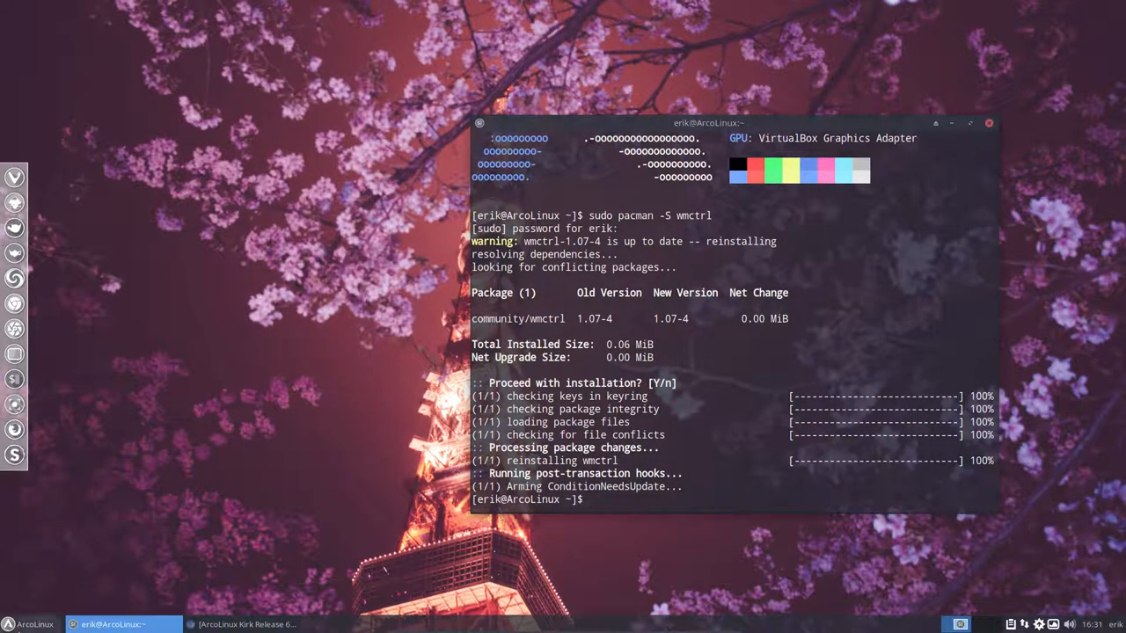
pyautogui.click(28, 623)
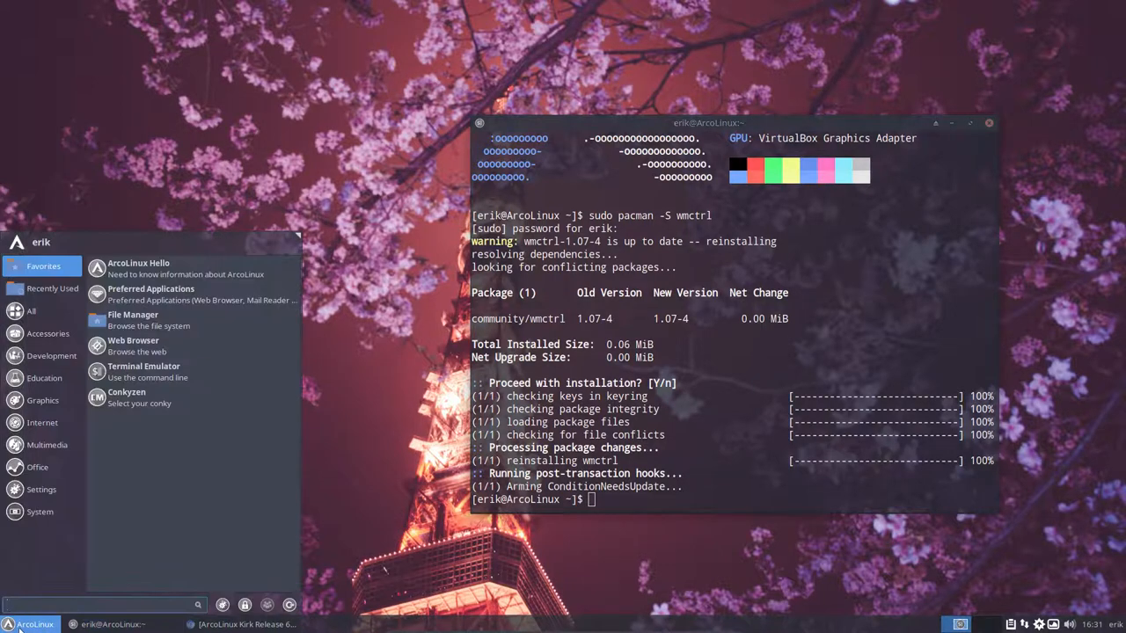
pyautogui.click(132, 319)
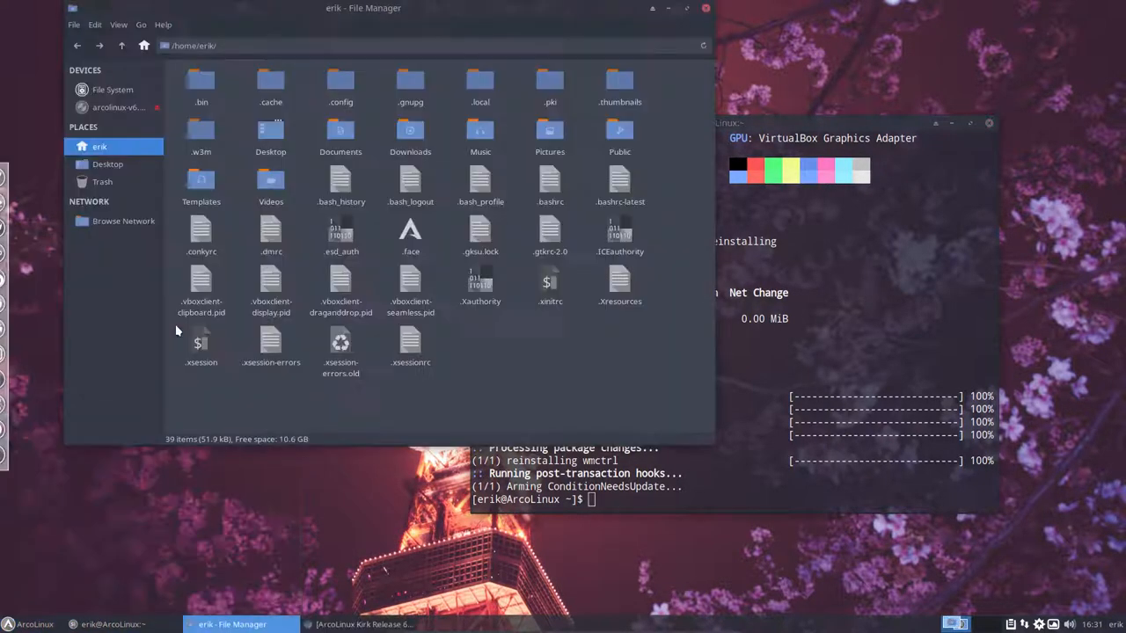
pyautogui.doubleClick(201, 84)
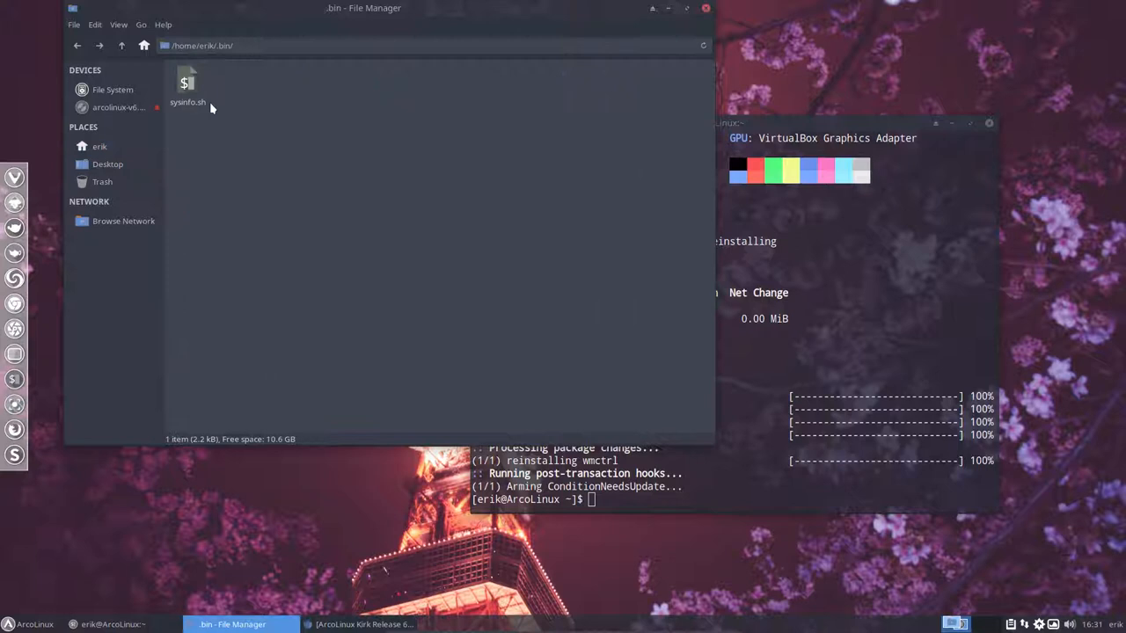
pyautogui.write('s')
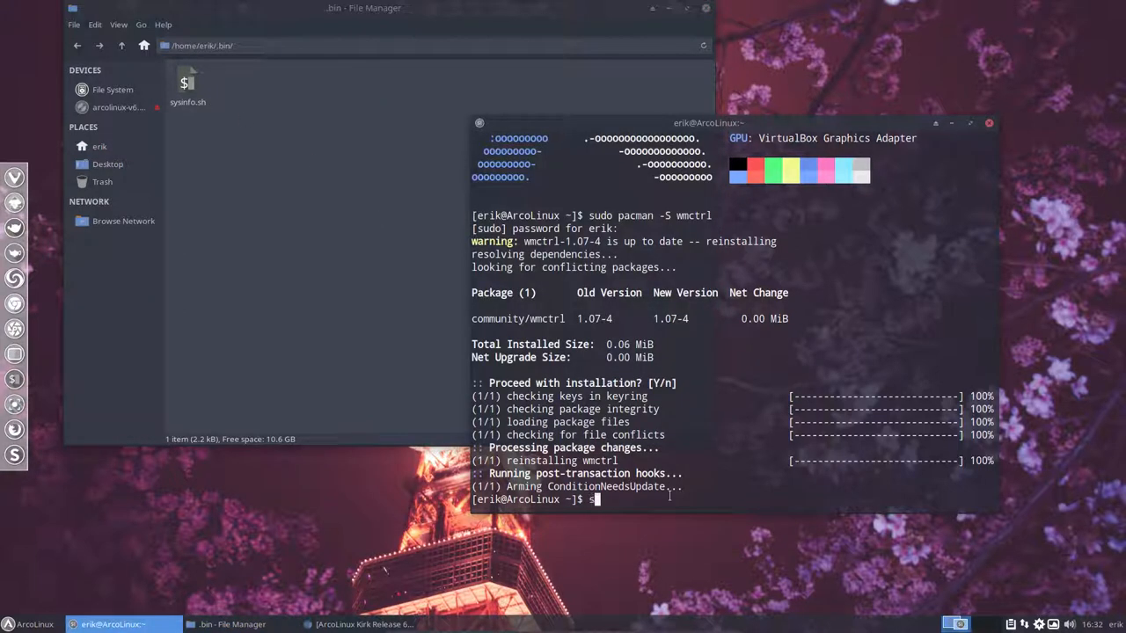
# Step: Run sysinfo.sh in Termite and resize the window to fit its system summary
pyautogui.write('ysinfo.sh')
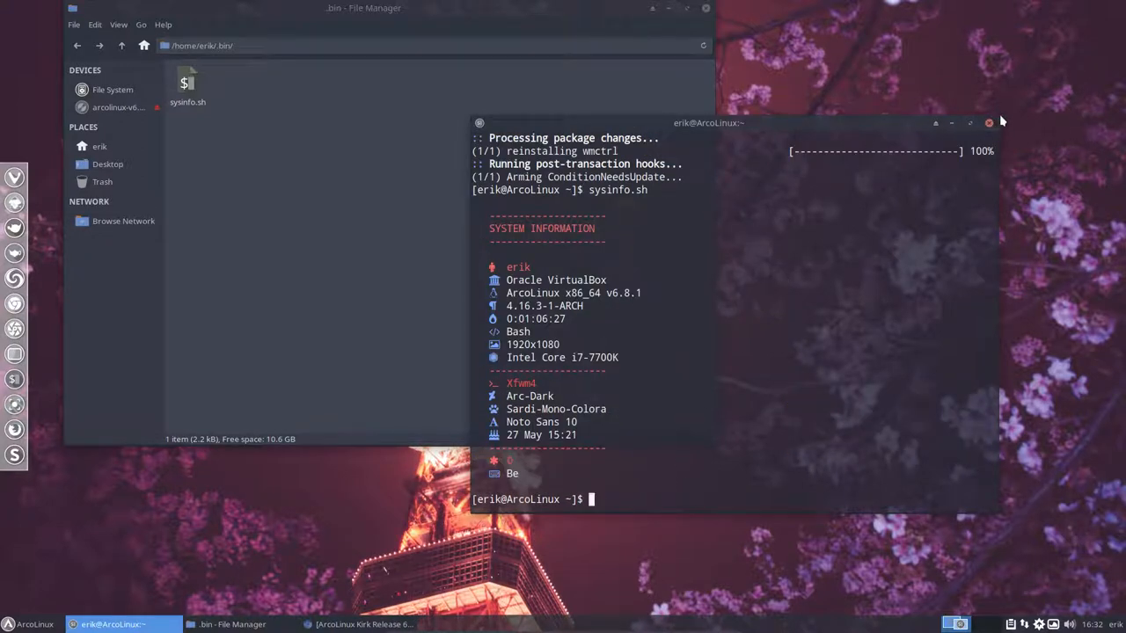
pyautogui.moveTo(708, 122); pyautogui.dragTo(672, 126)
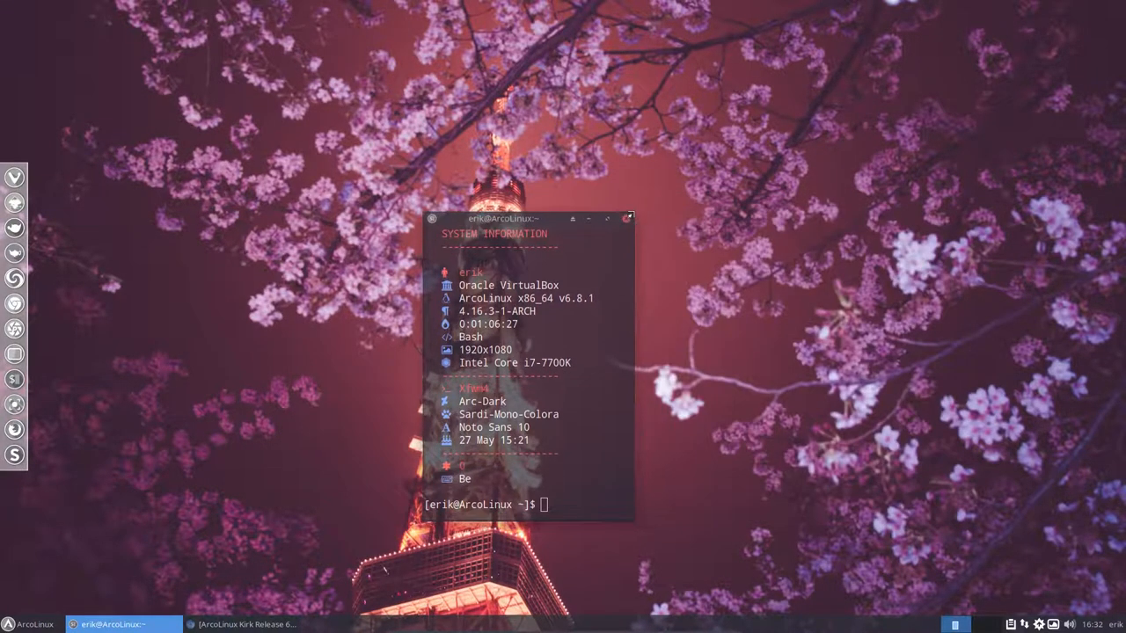
# Step: Drag the Termite system-information window into the desktop's top-right corner
pyautogui.moveTo(527, 218); pyautogui.dragTo(950, 43)
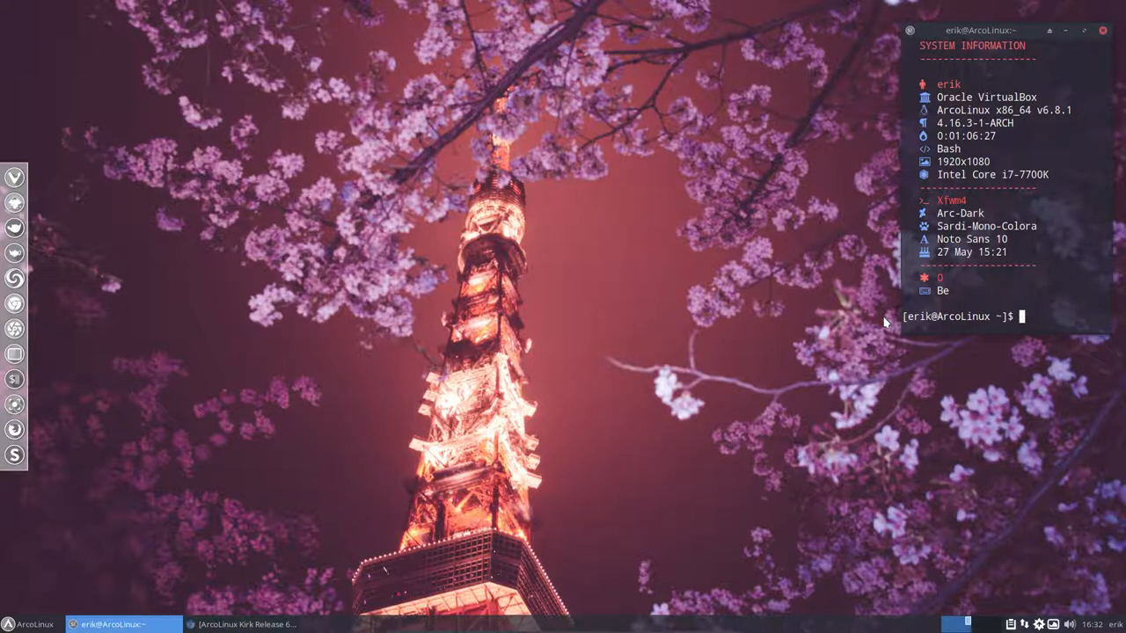
pyautogui.moveTo(631, 310)
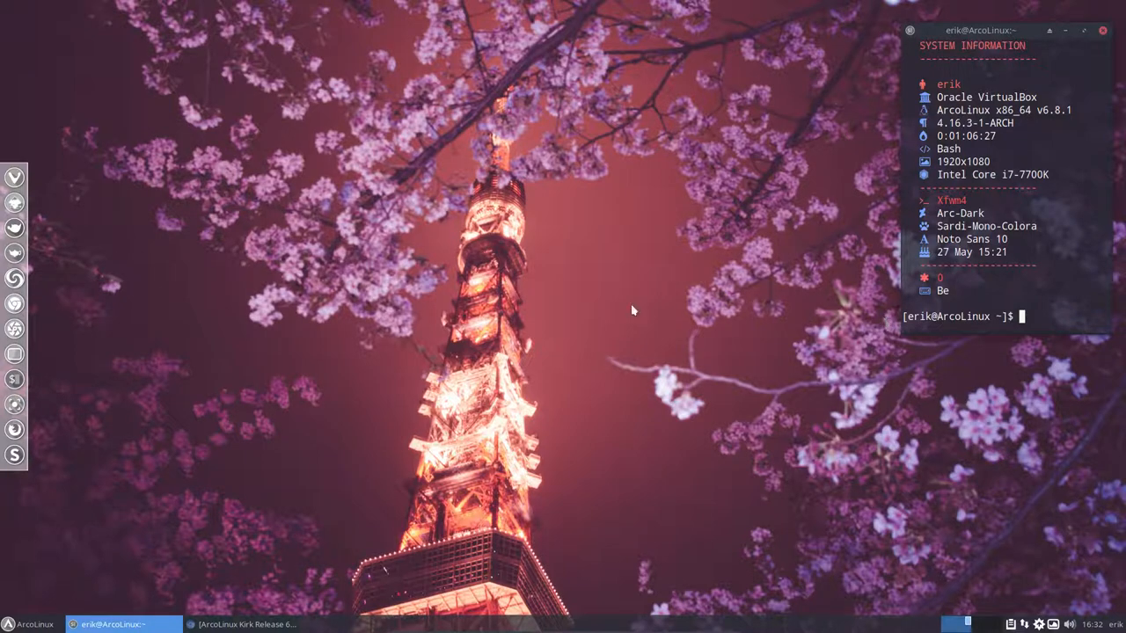